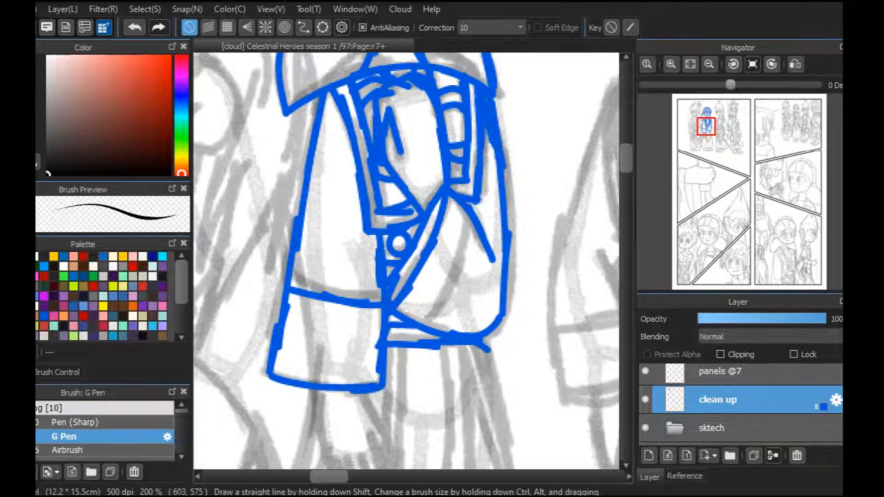
Step: Trace blue G Pen lines over the robed figures' robes, legs and feet in the top-left panel
scroll(down, 3)
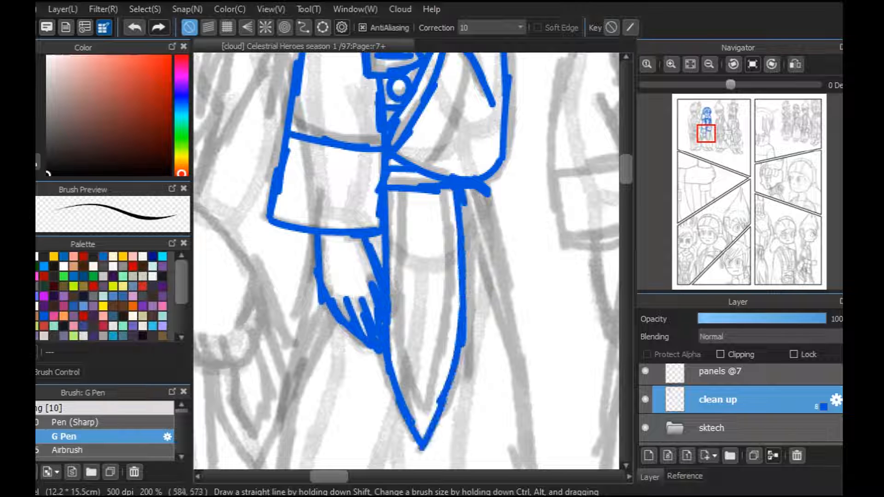
scroll(down, 3)
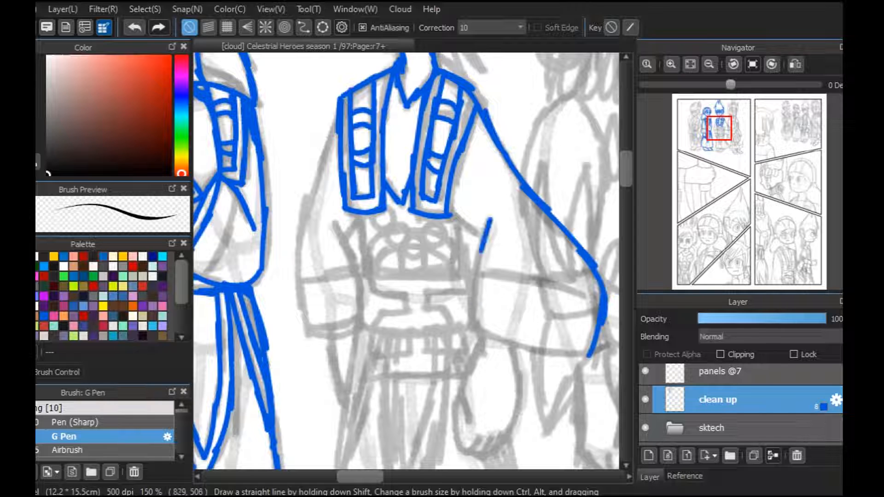
scroll(down, 3)
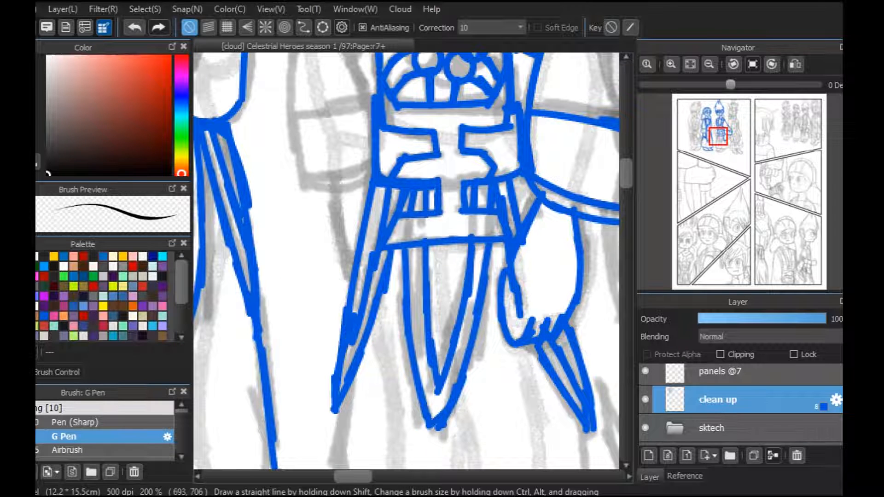
scroll(down, 3)
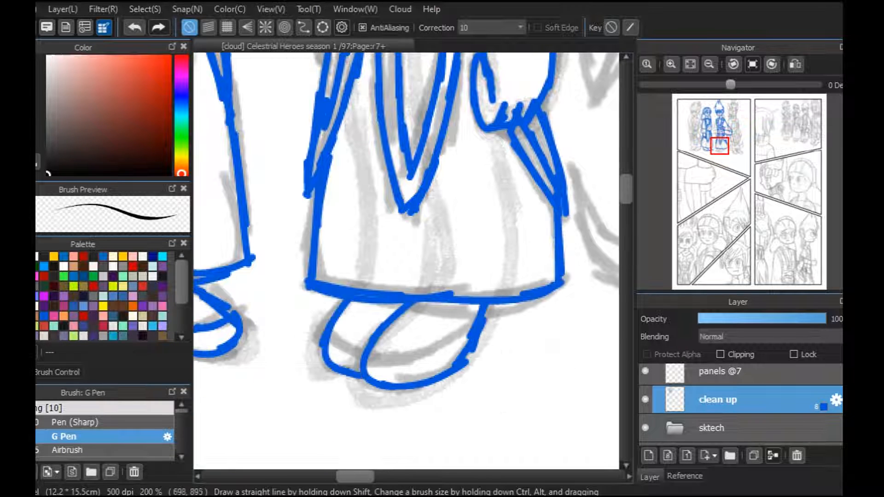
scroll(up, 3)
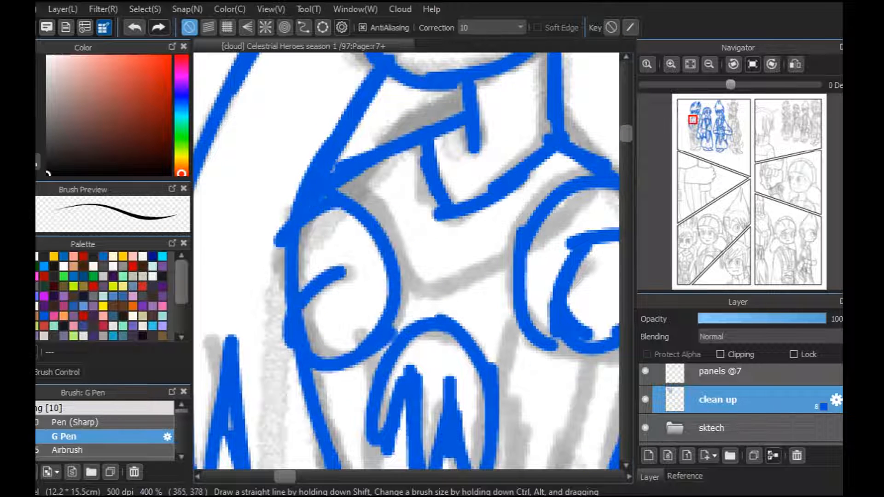
Step: Finish inking the spiky-haired figure in blue, then begin lining the panel below
click(708, 64)
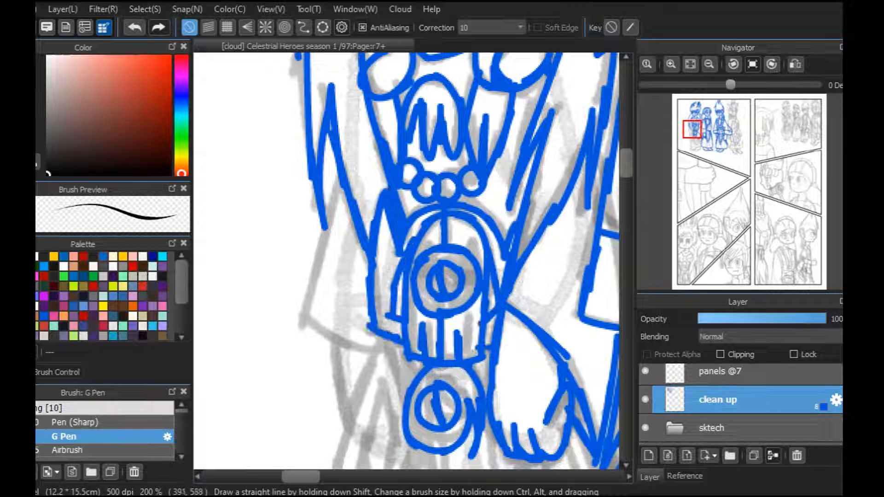
scroll(down, 3)
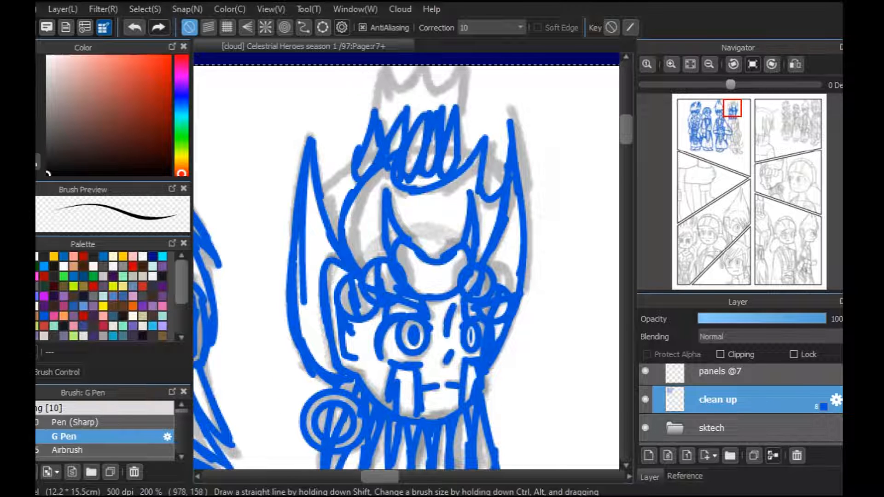
scroll(down, 3)
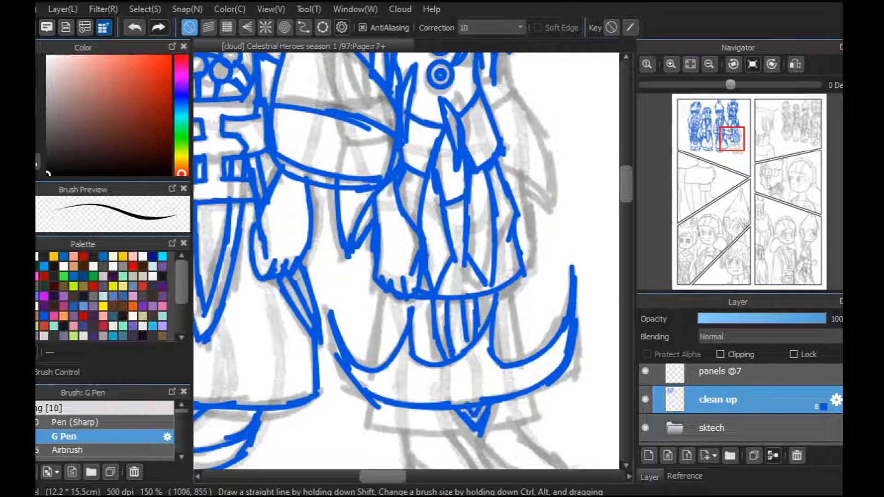
scroll(down, 3)
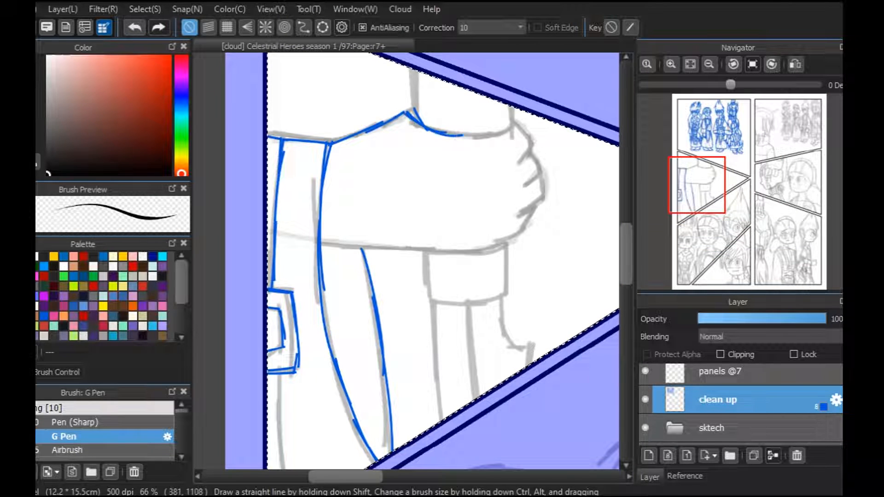
Step: Trace the capped girl's head, face and shoulders in blue with the G Pen
scroll(down, 3)
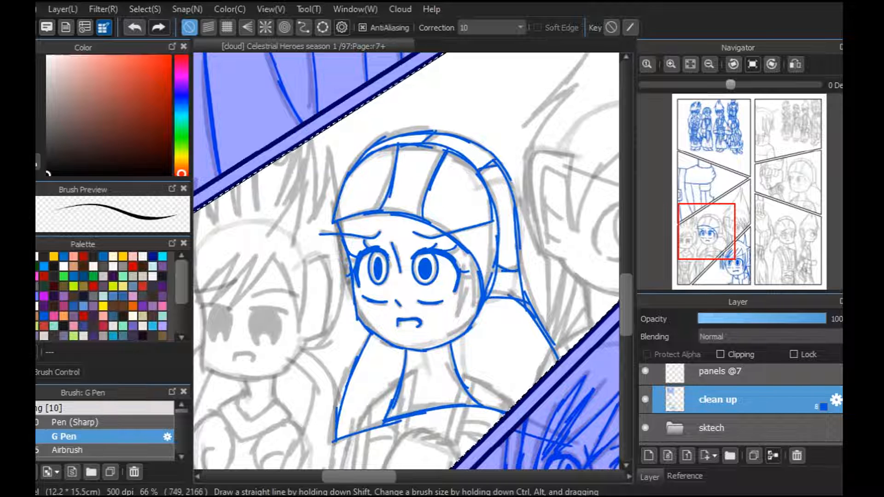
scroll(down, 3)
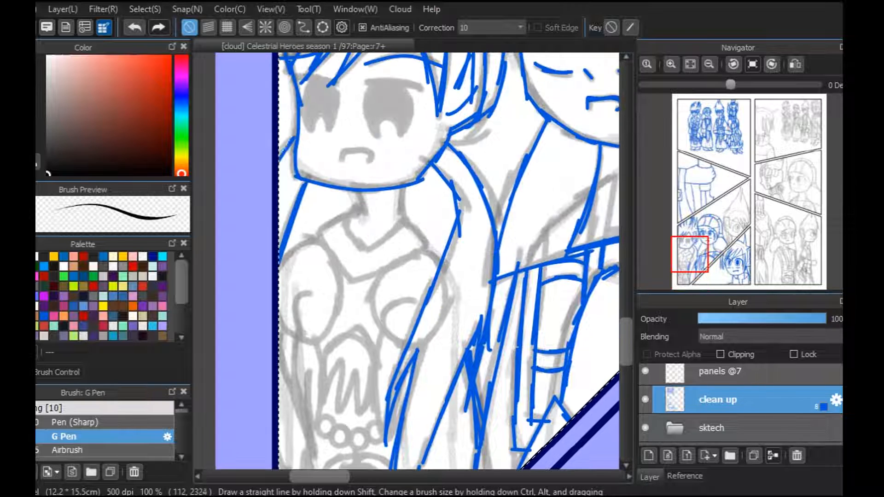
Step: Ink the neighbouring crowd figures, then begin a face in the right column panel
scroll(down, 3)
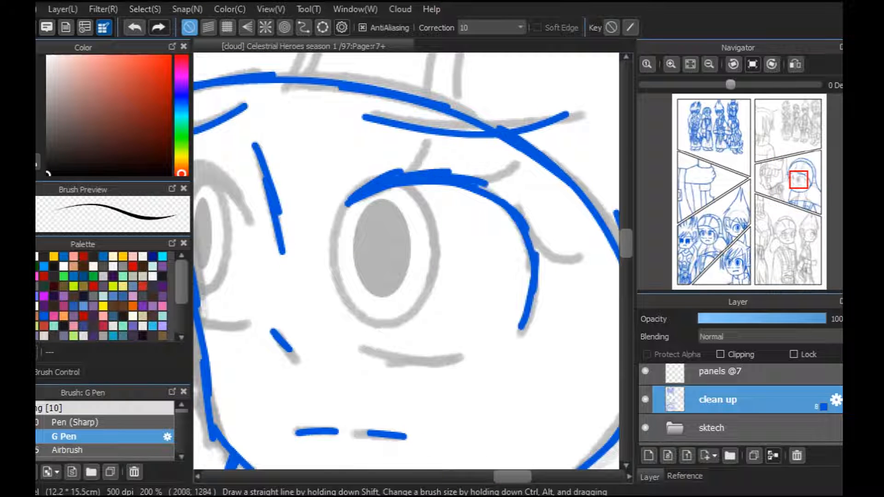
click(324, 27)
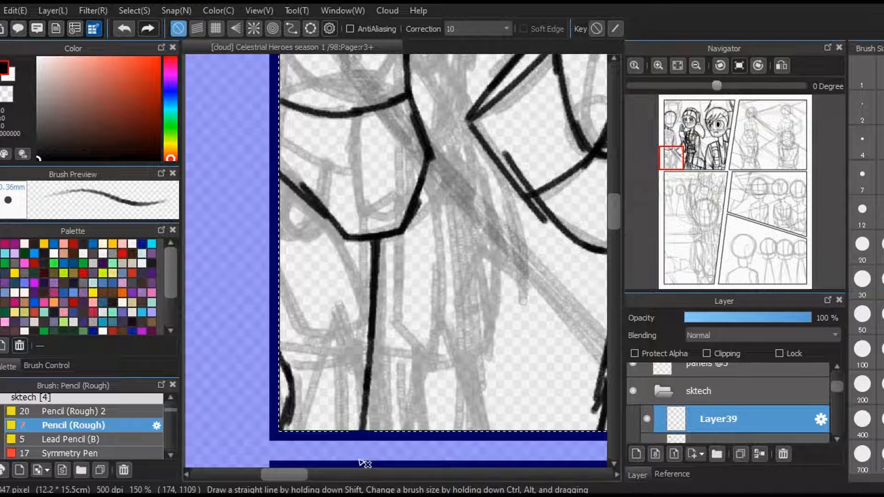
Step: Trace the leftmost figure's remaining clothing and legs with Pencil (Rough) on Layer41
scroll(down, 3)
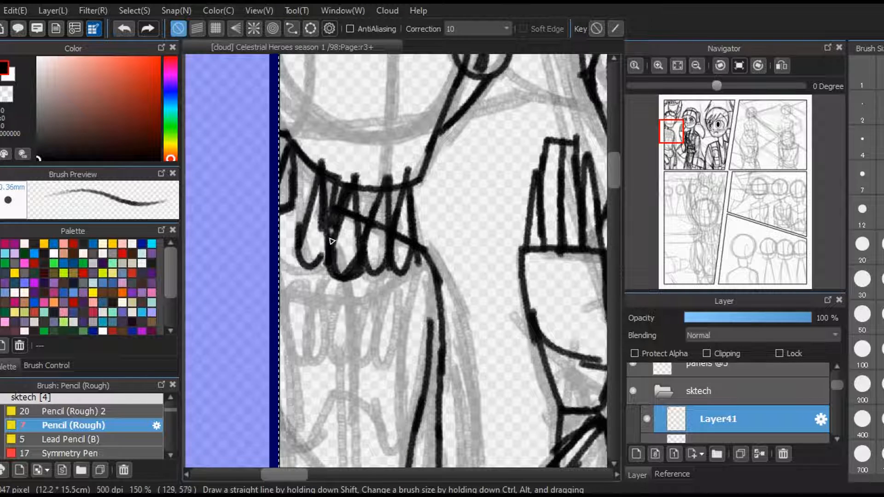
scroll(down, 3)
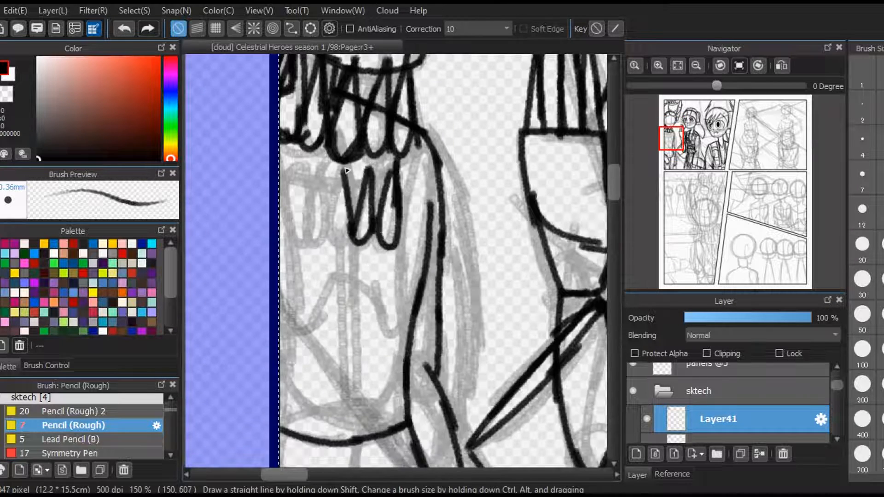
scroll(down, 3)
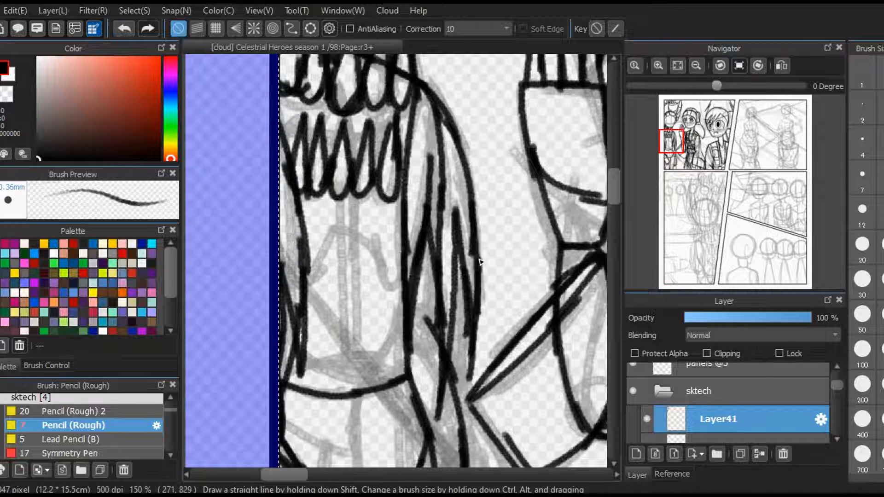
scroll(down, 3)
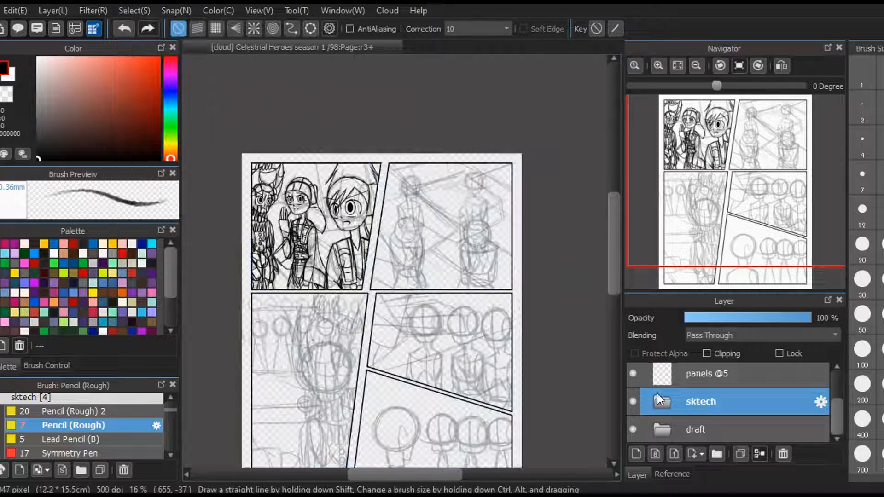
click(636, 454)
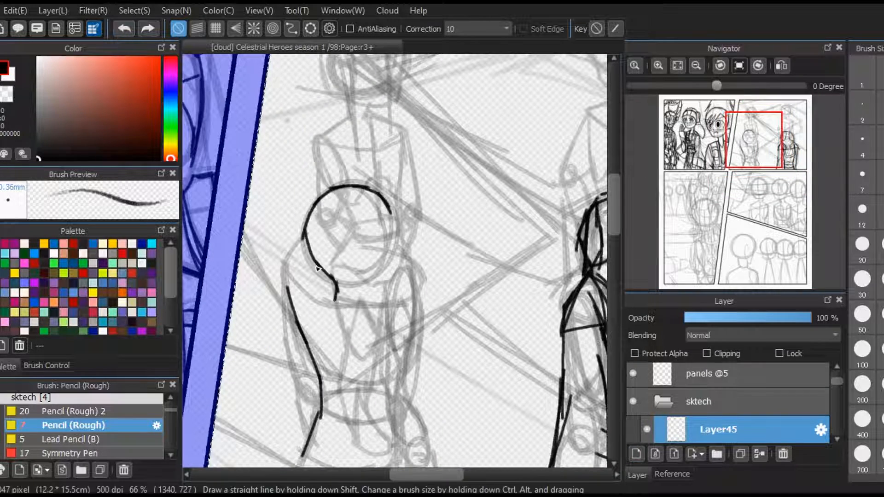
Step: Undo several recent head strokes and redraw the spiky-haired figure's head outline in black pencil
click(123, 29)
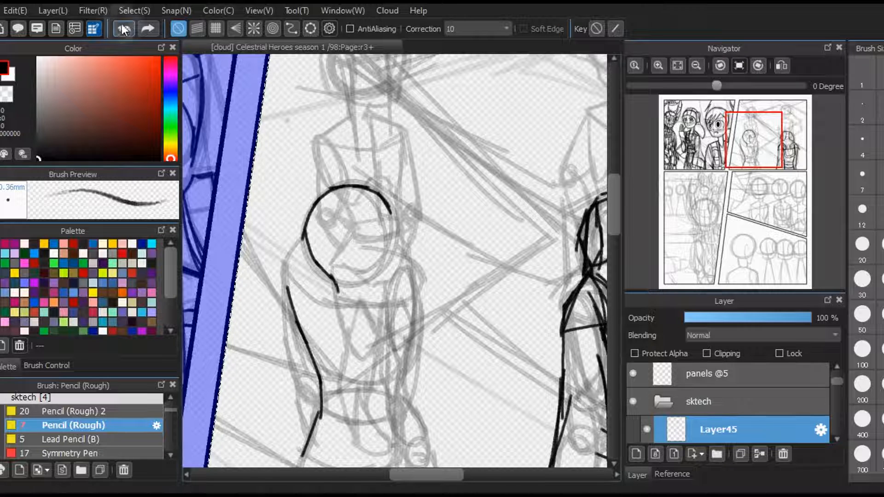
click(123, 29)
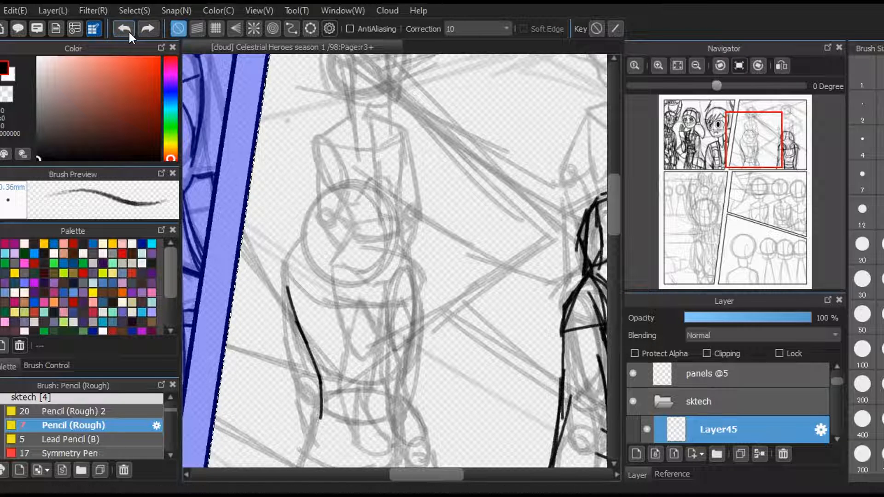
click(123, 28)
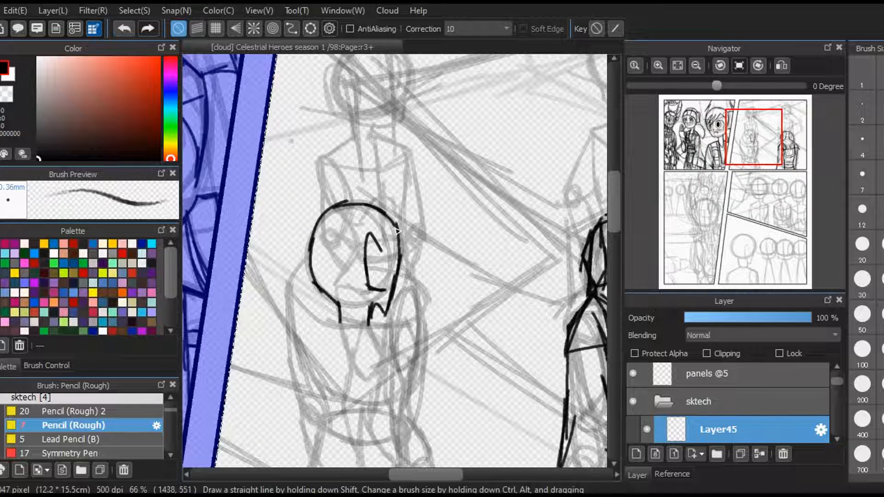
click(122, 28)
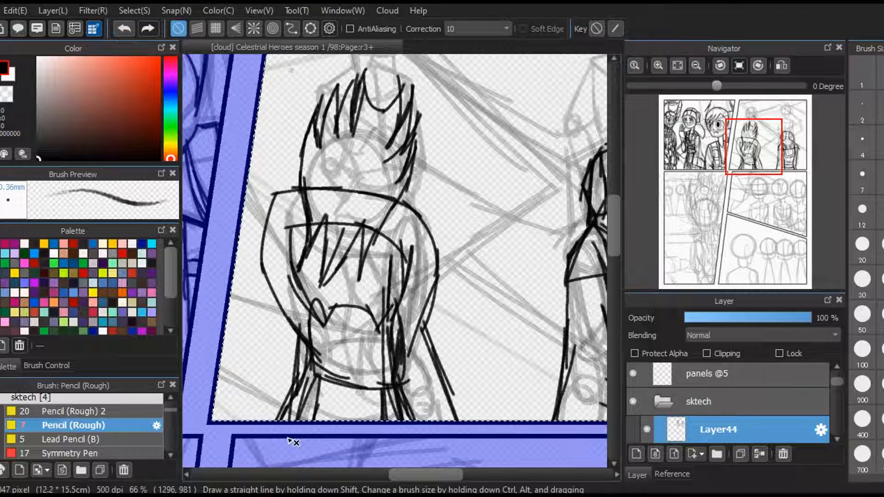
click(134, 10)
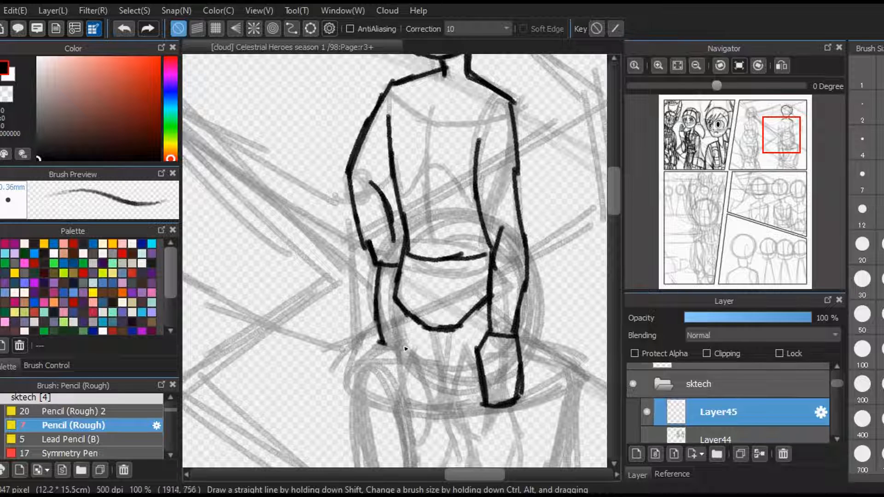
Step: Trace the right-hand figure's body and vested jacket in black pencil
scroll(down, 3)
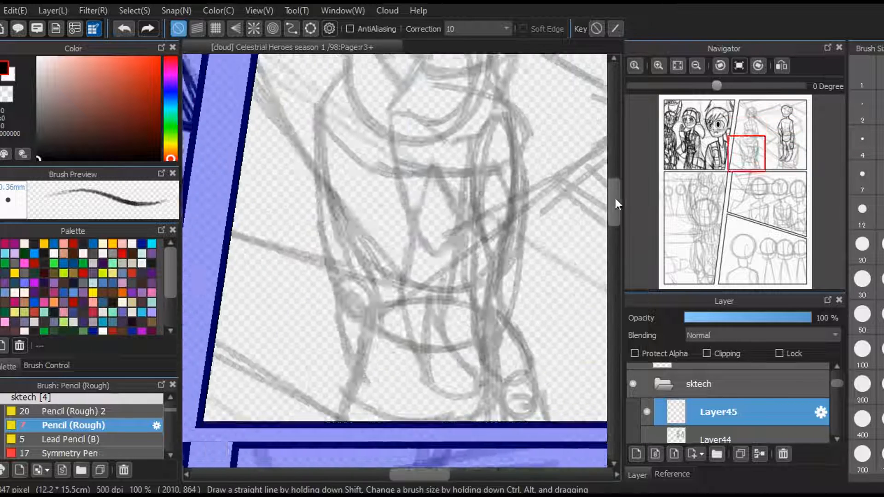
scroll(up, 3)
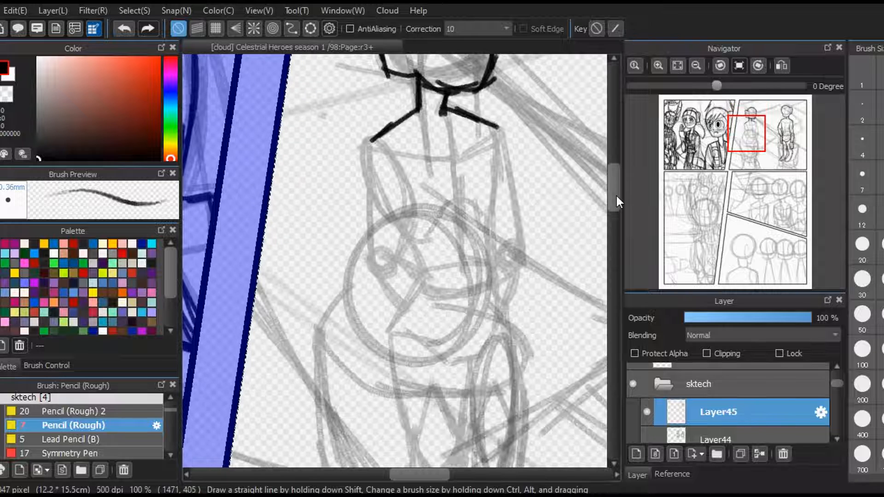
scroll(down, 3)
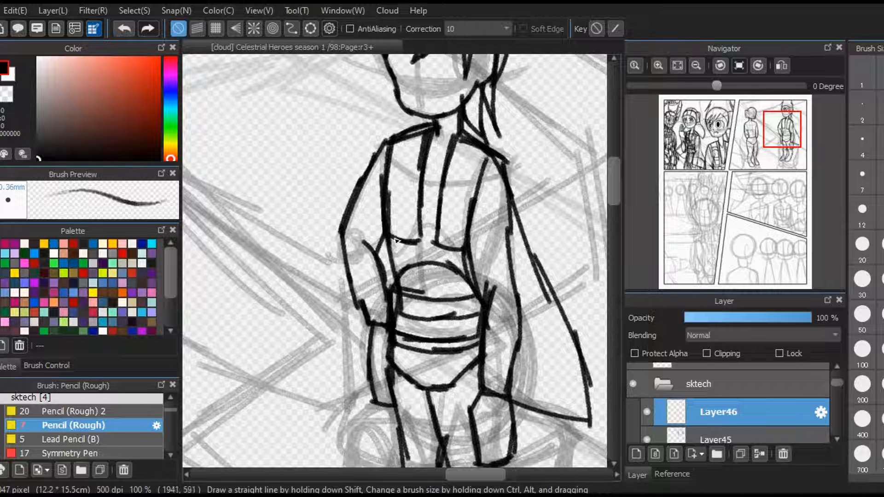
scroll(down, 3)
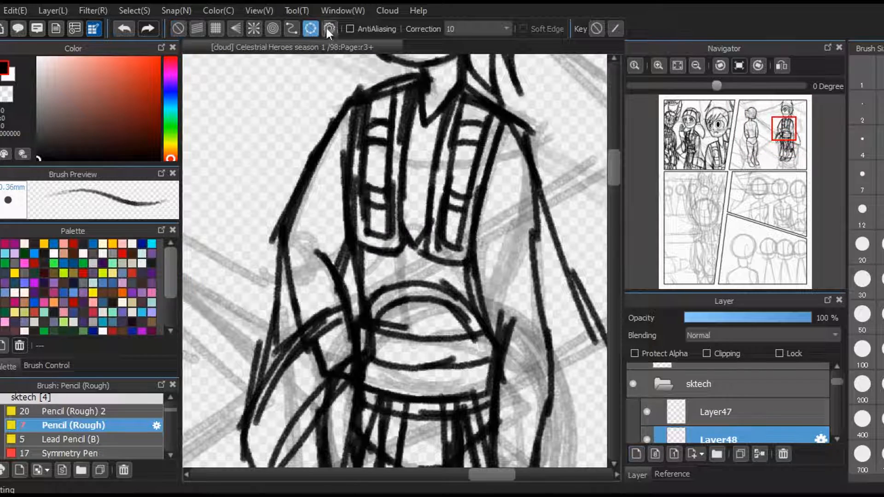
click(330, 28)
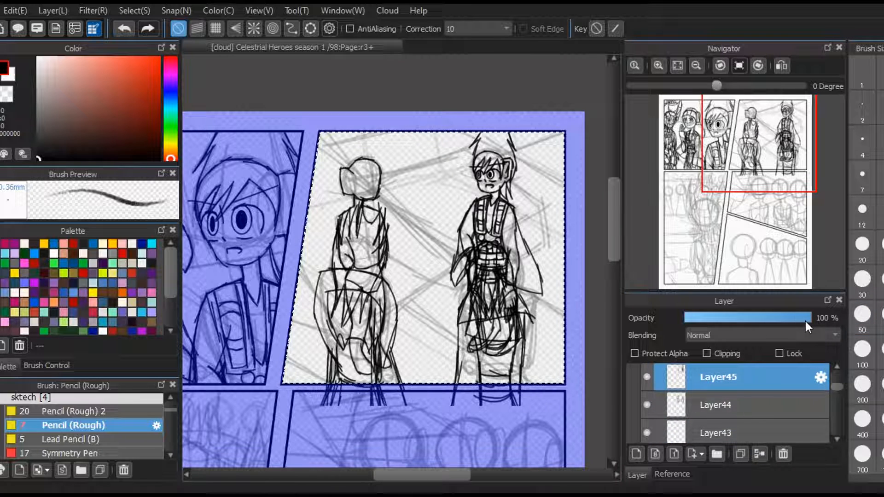
Step: Draw circular buttons on the vest with the Ellipse tool and adjust one circle
click(636, 454)
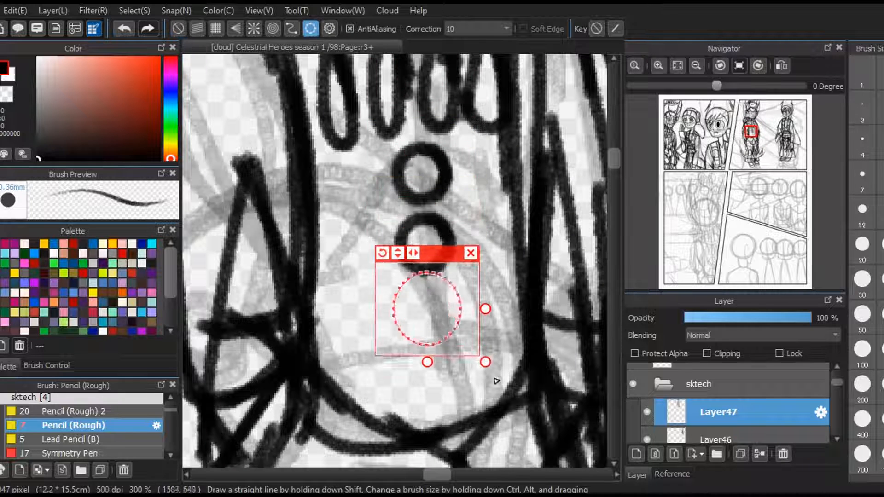
click(470, 253)
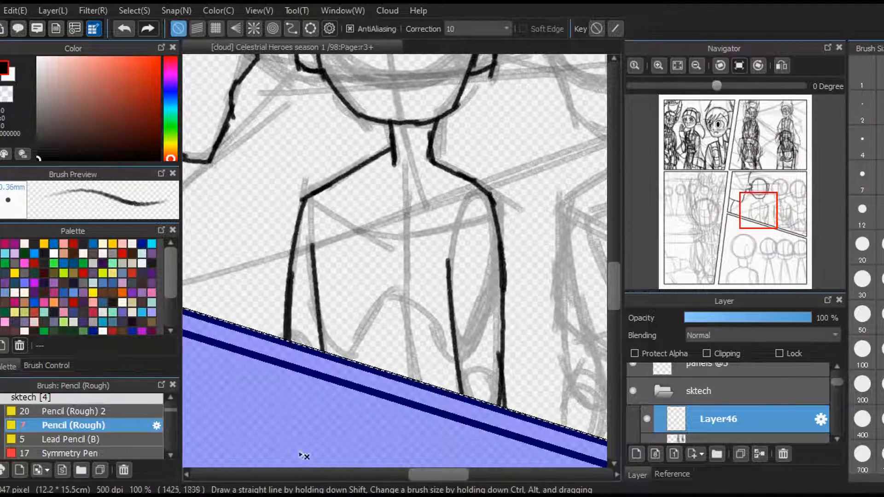
Step: Outline the middle-right crowd's heads and bodies in black pencil on a new layer
scroll(down, 3)
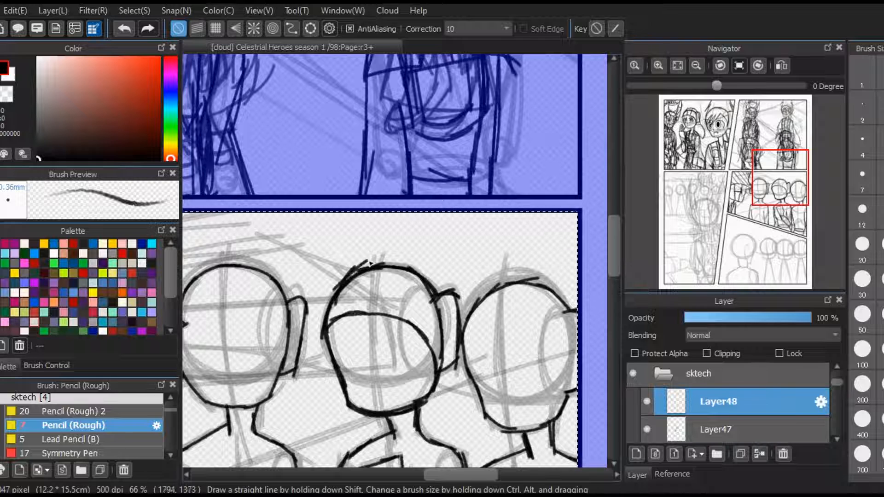
scroll(down, 3)
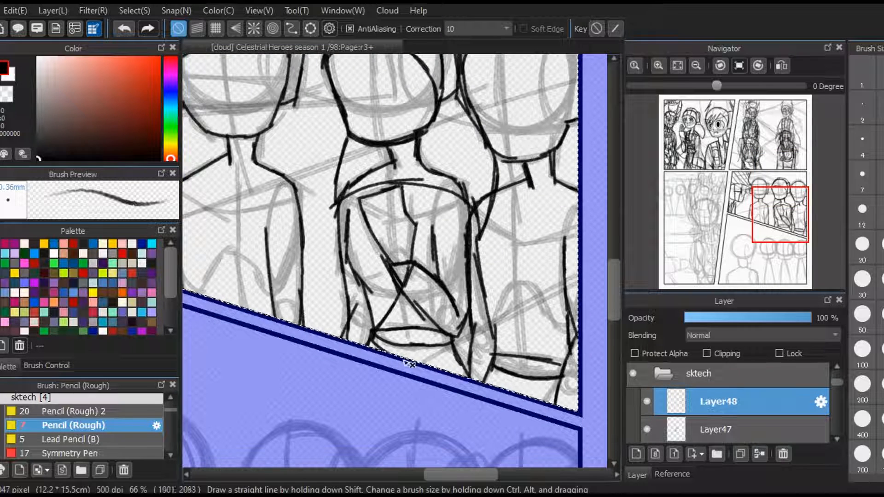
click(716, 420)
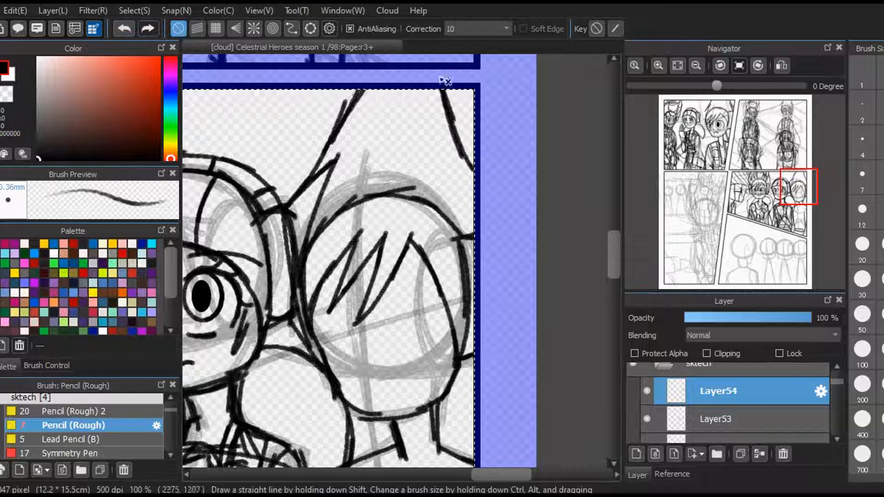
Step: Ink the crowd figure's belt and buttons at 200%, then start the bottom panel's head
scroll(down, 3)
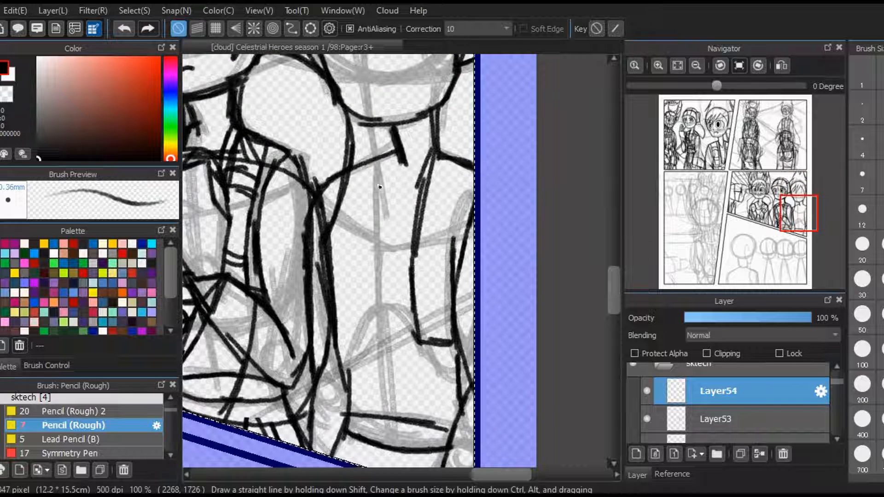
scroll(down, 3)
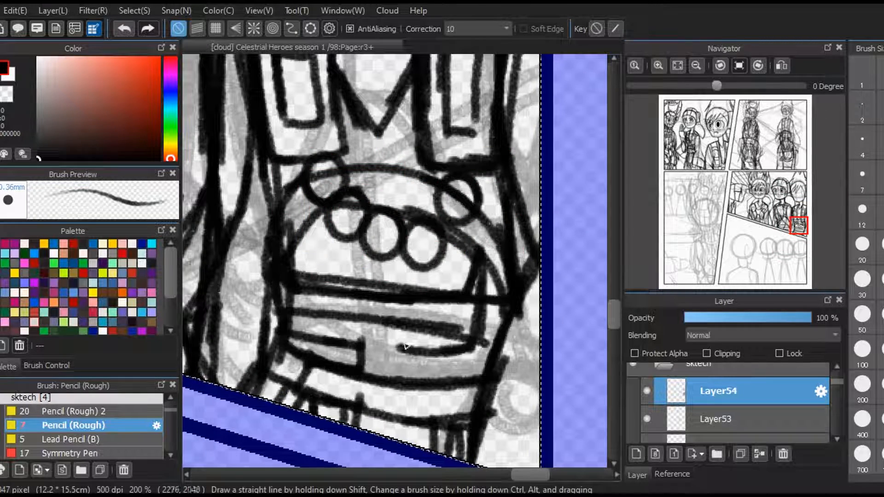
click(716, 419)
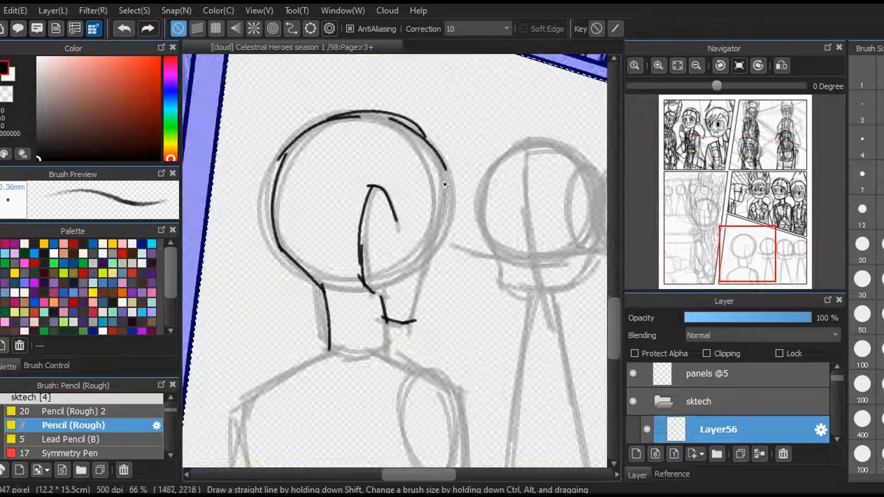
Step: Trace the crowd heads in the bottom panel on Layer57, then undo the latest stroke
scroll(down, 3)
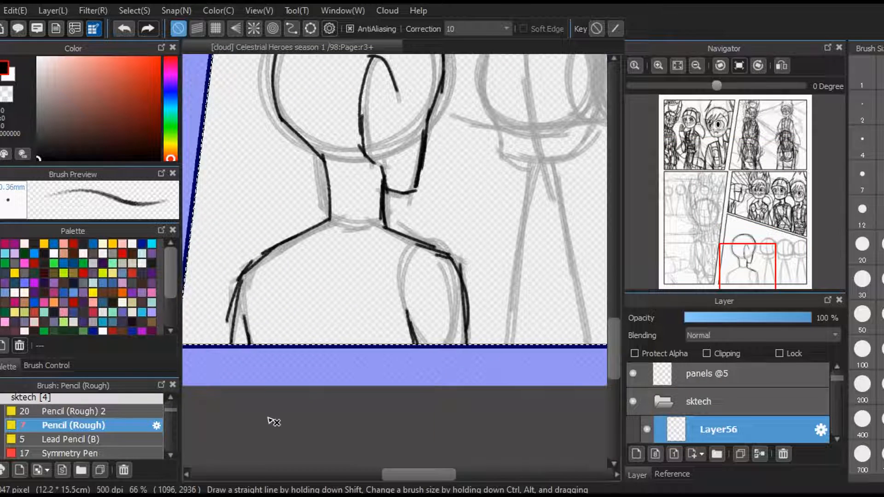
scroll(down, 3)
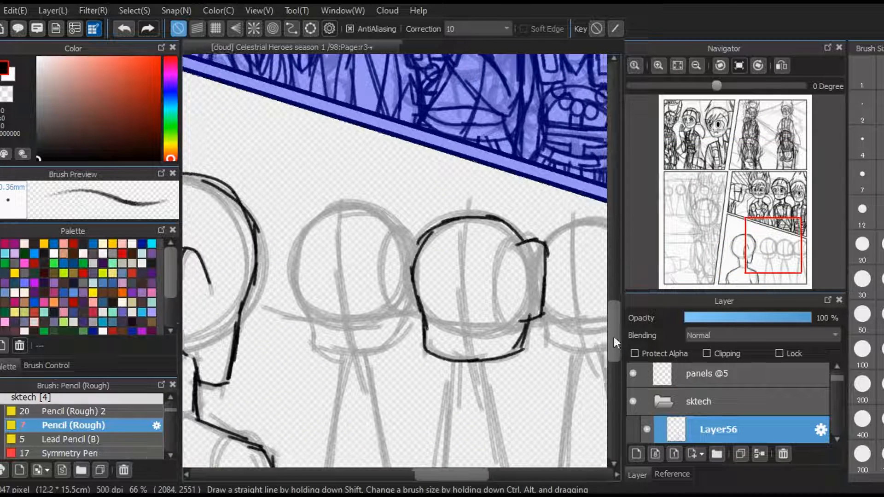
scroll(down, 3)
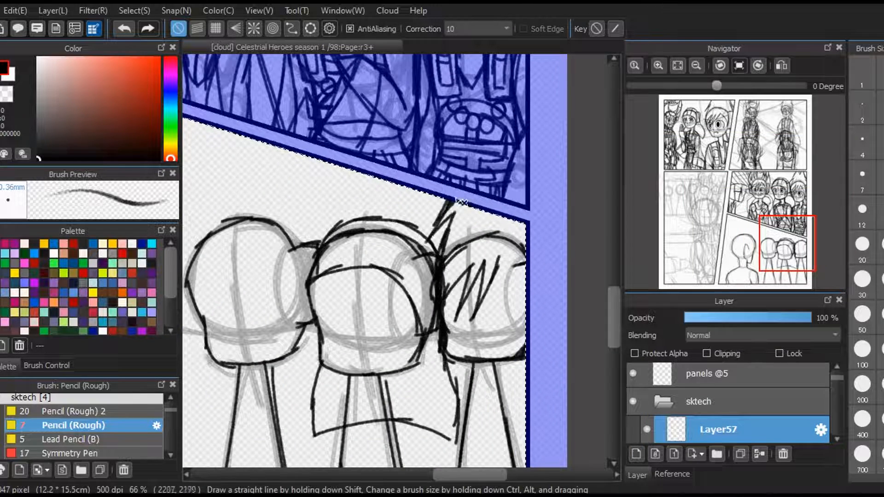
click(123, 29)
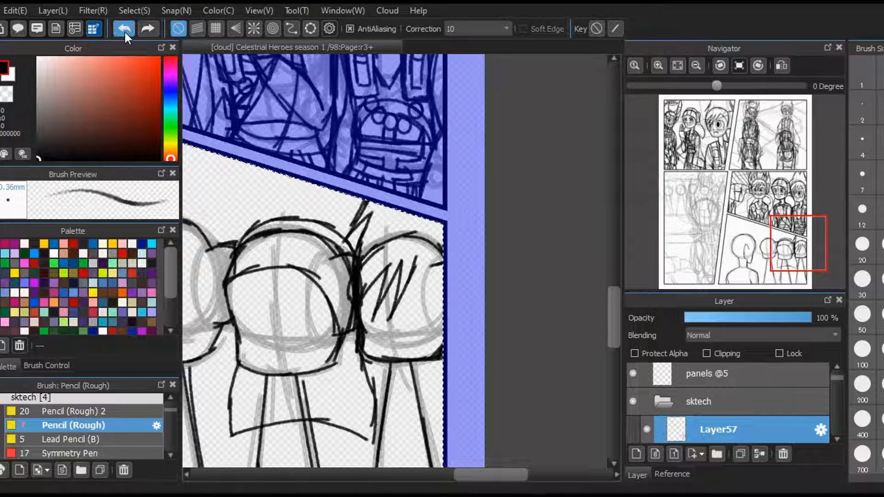